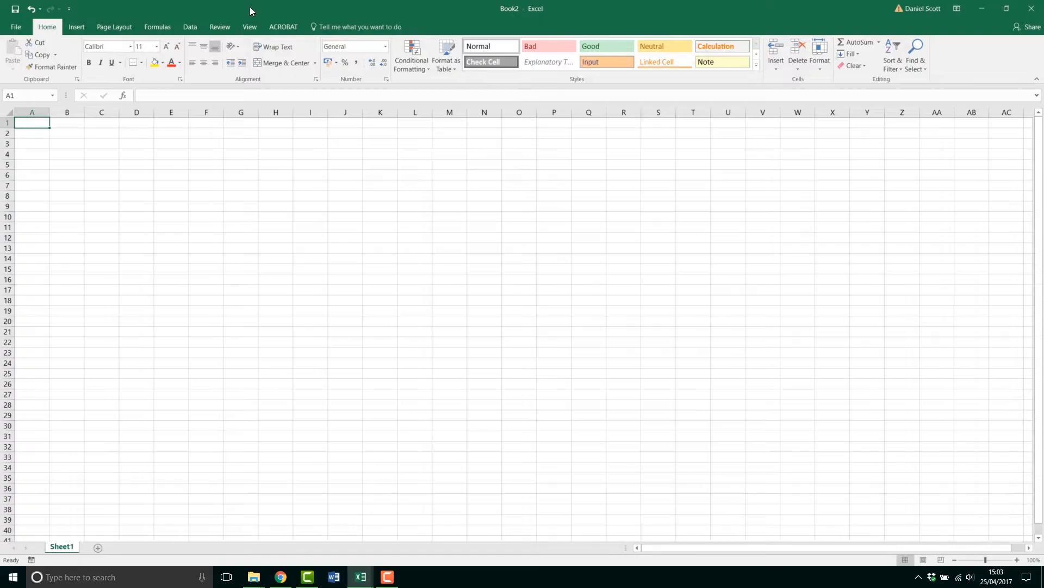
Go to Excel's start screen with recent workbooks and template options
click(114, 26)
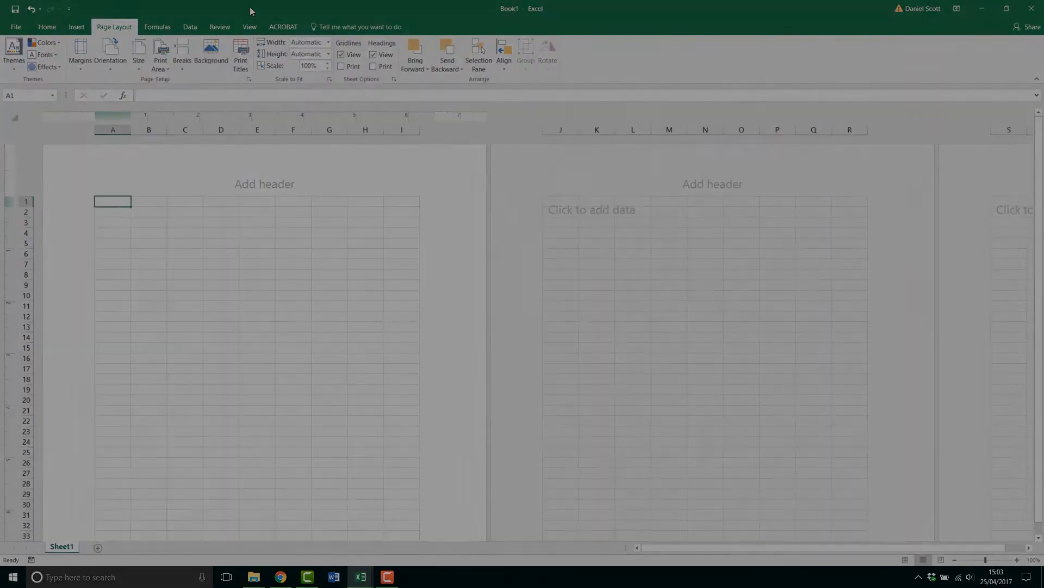
click(15, 27)
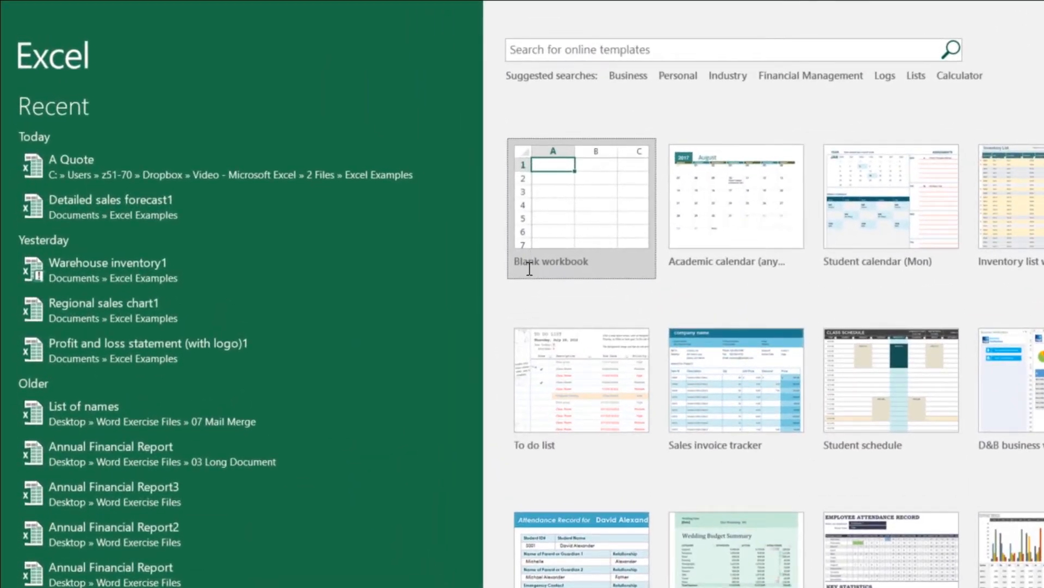
Create Book1, a new blank workbook with an empty worksheet
click(581, 207)
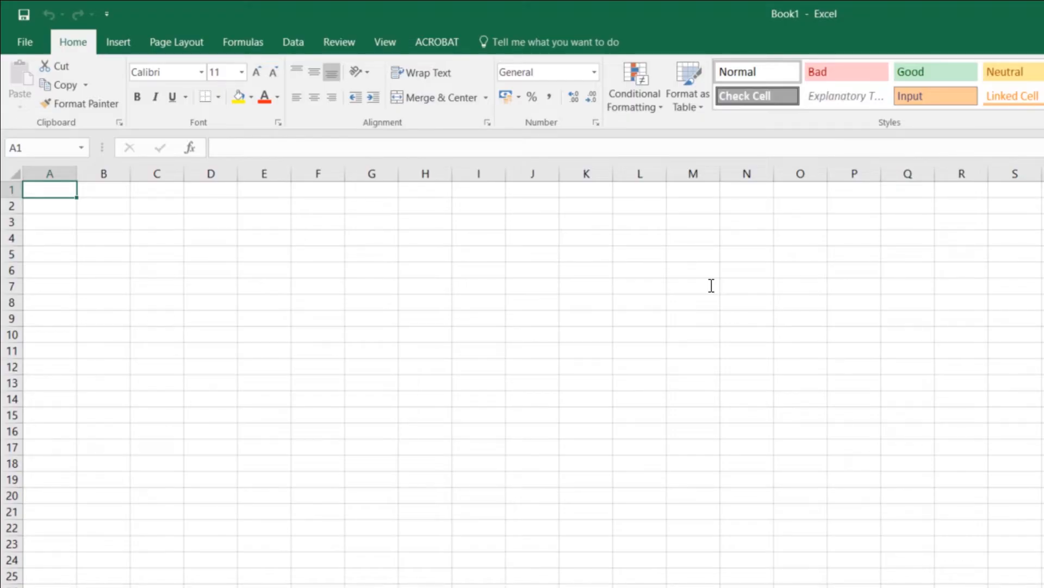
mouse_move(407, 71)
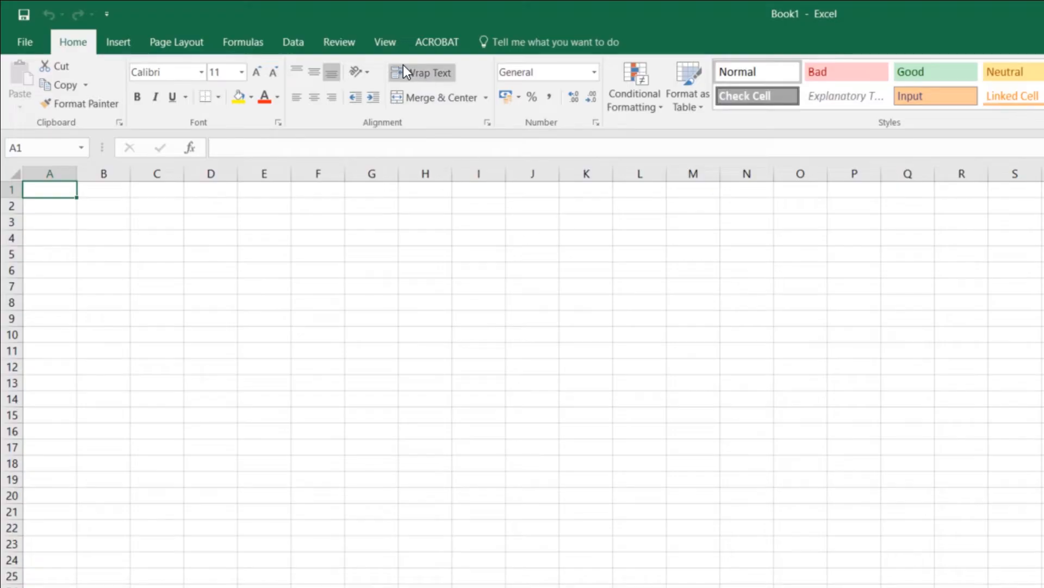
Switch Book1 to Page Layout view with rulers, page outlines and header areas
click(385, 41)
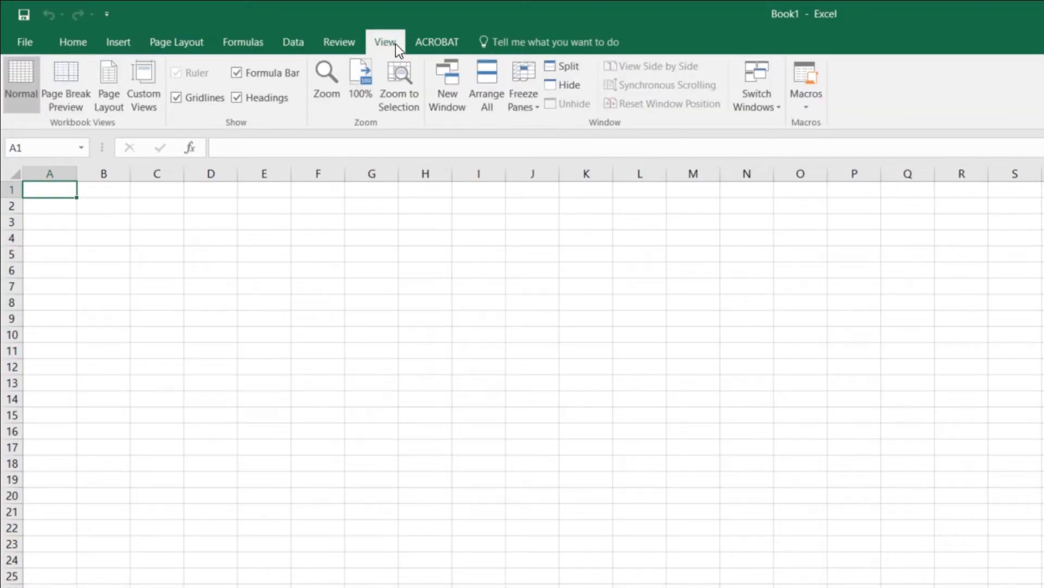
mouse_move(109, 83)
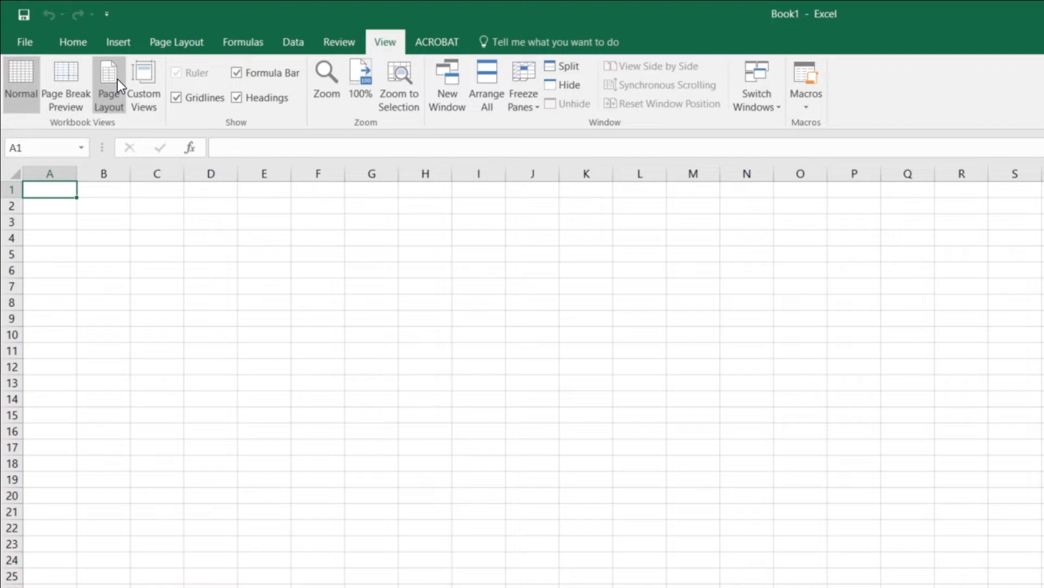
click(108, 86)
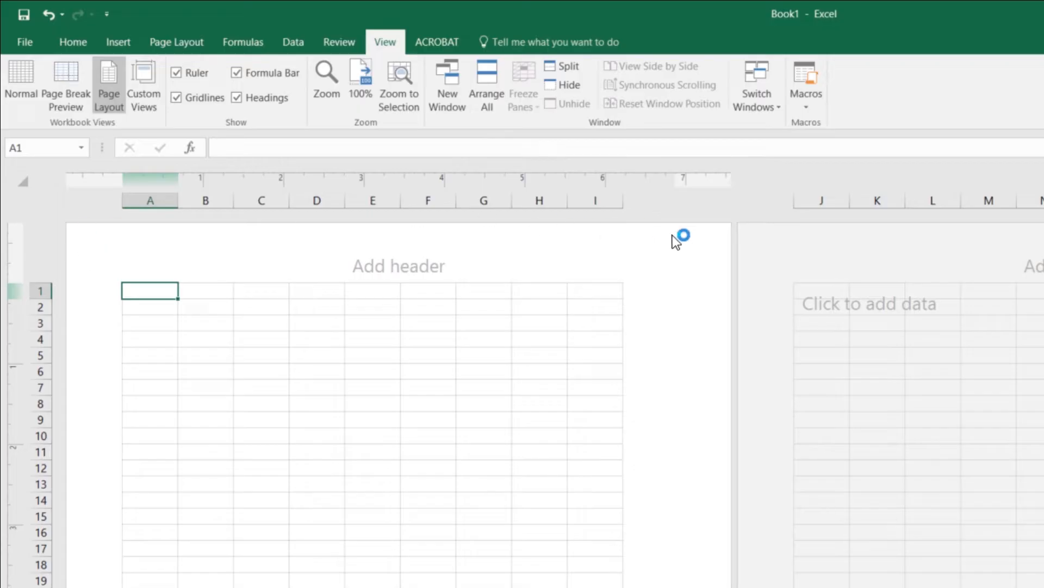
mouse_move(651, 305)
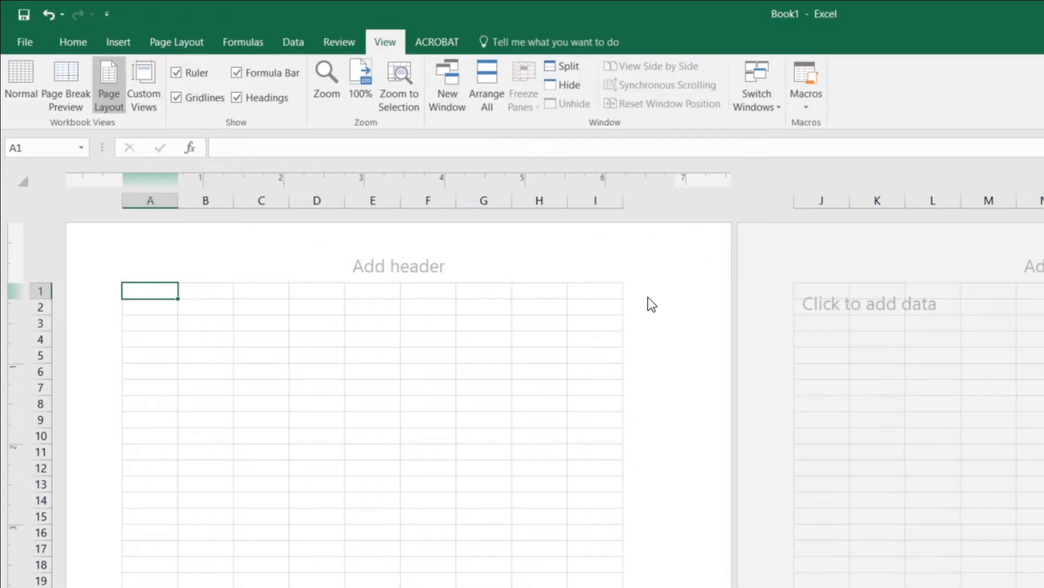
mouse_move(919, 315)
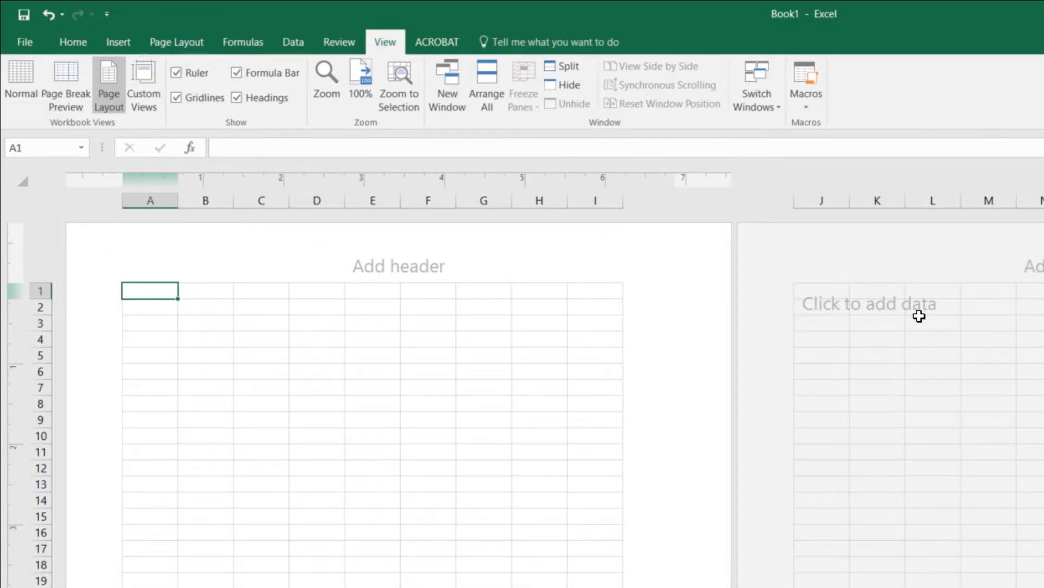
mouse_move(683, 337)
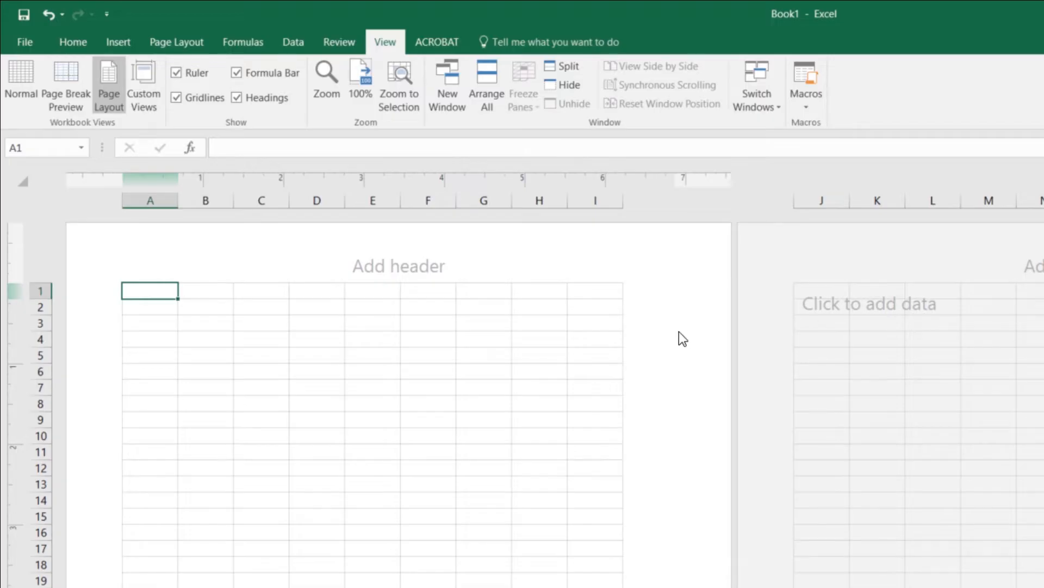
mouse_move(686, 338)
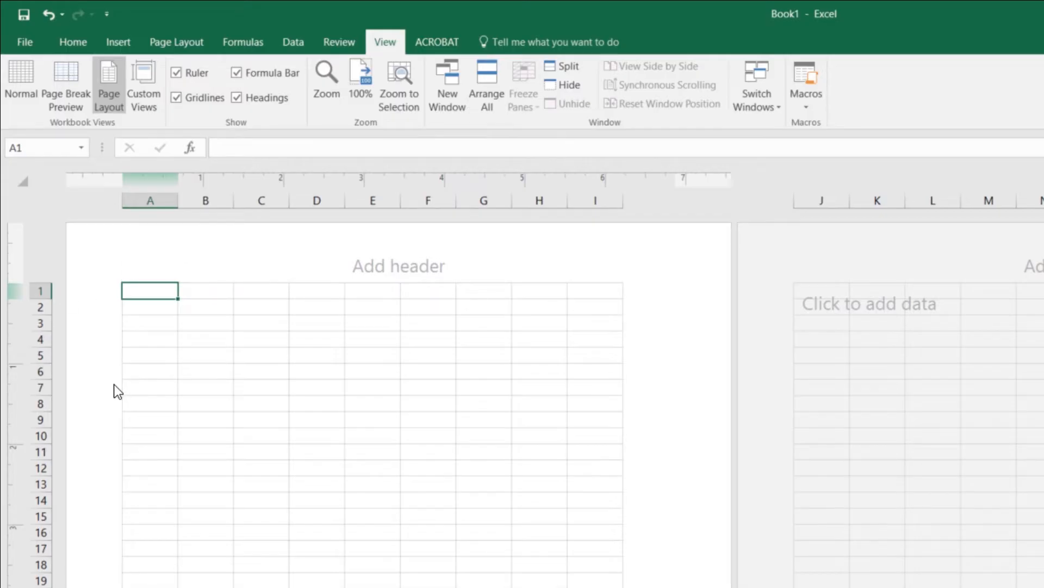
mouse_move(95, 375)
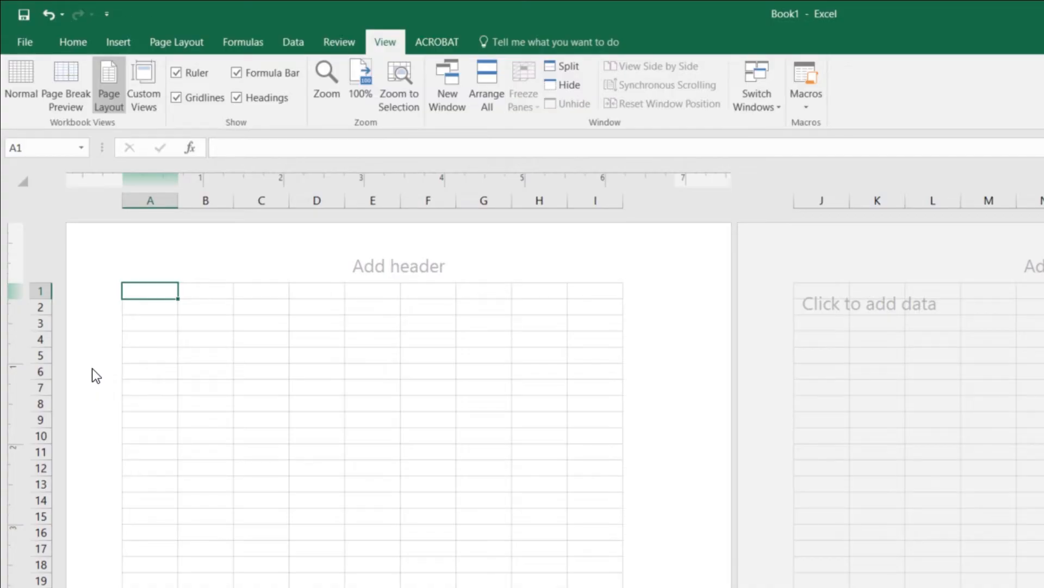
mouse_move(100, 361)
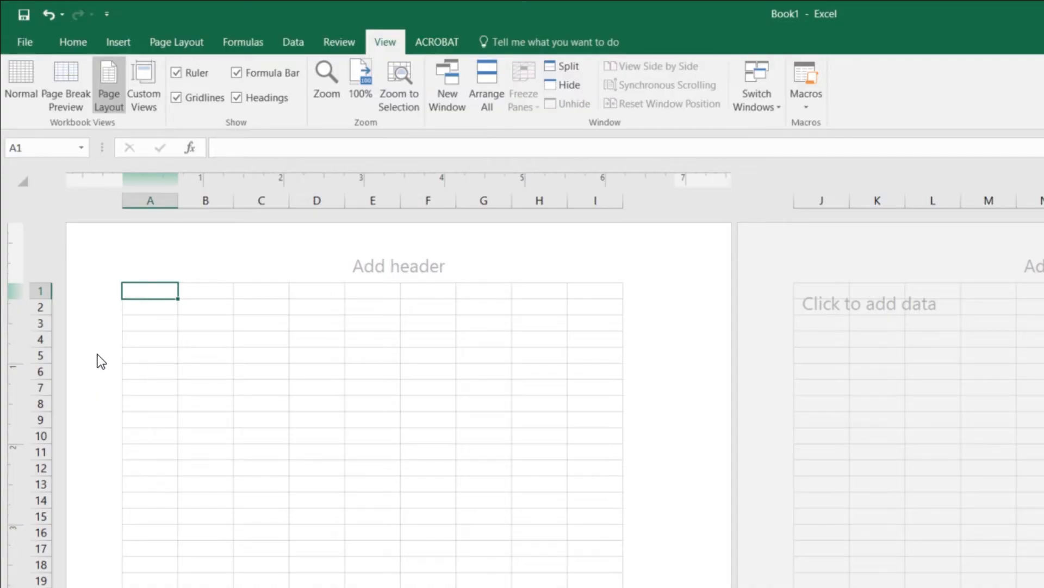
mouse_move(118, 42)
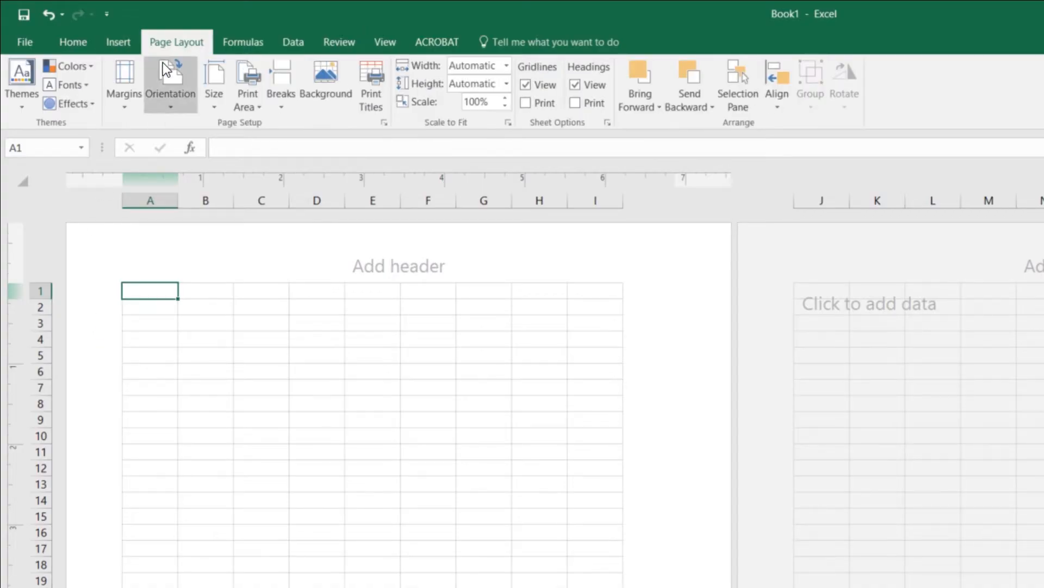
Set Book1's paper size to A4 and show the workbook Info screen
click(213, 80)
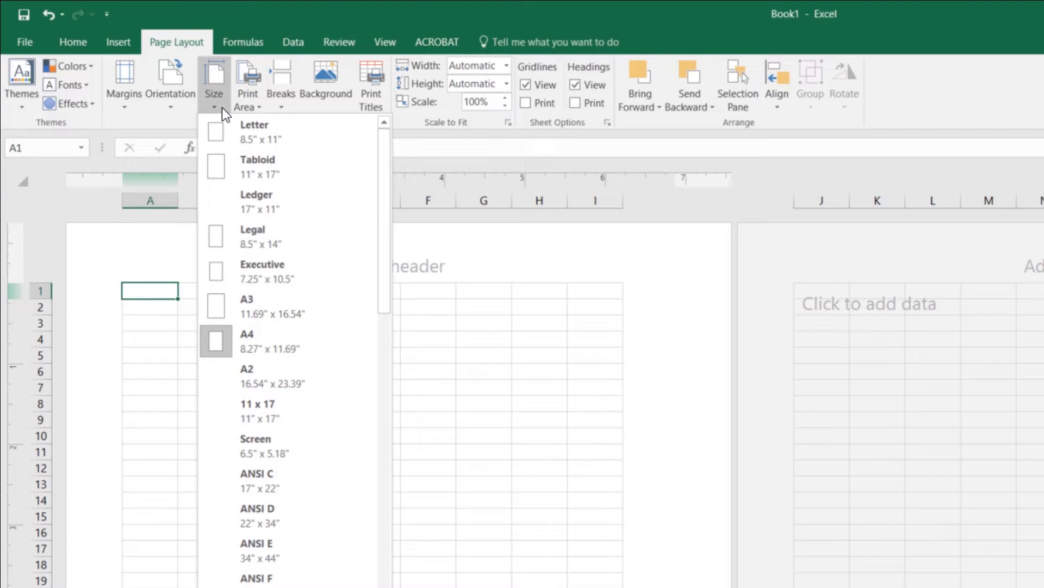
mouse_move(256, 346)
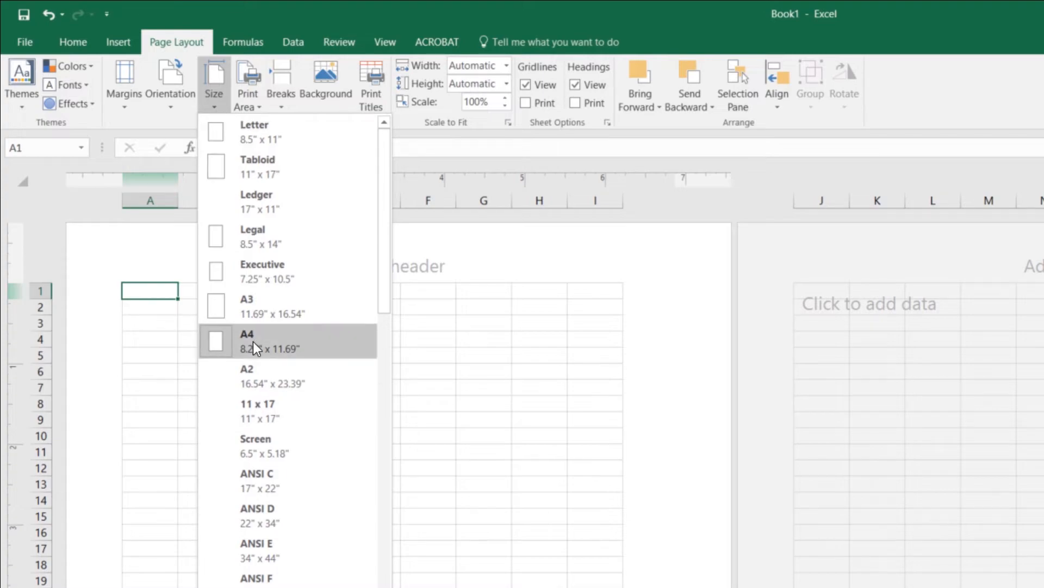
mouse_move(286, 131)
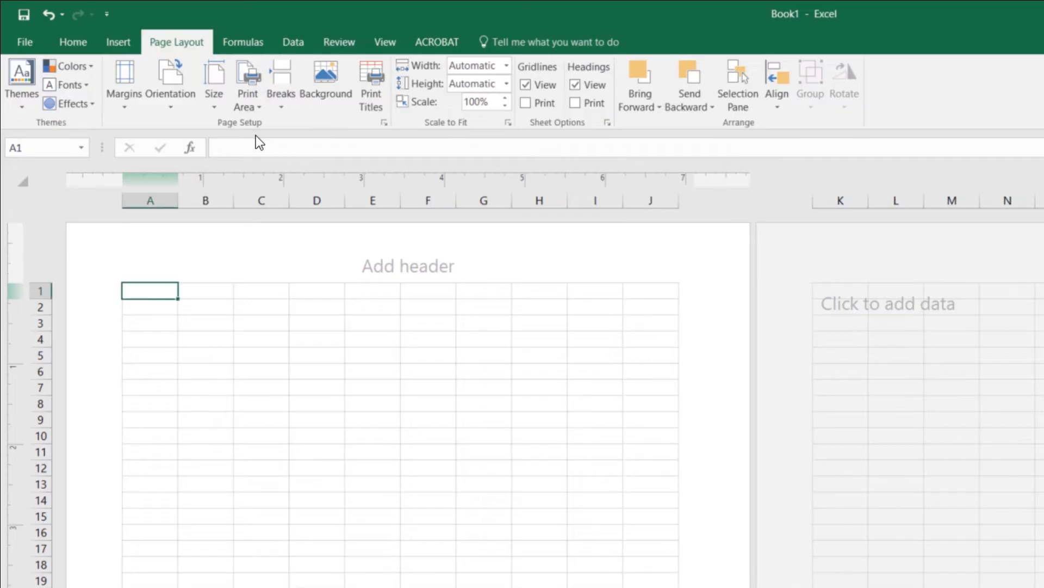
mouse_move(258, 309)
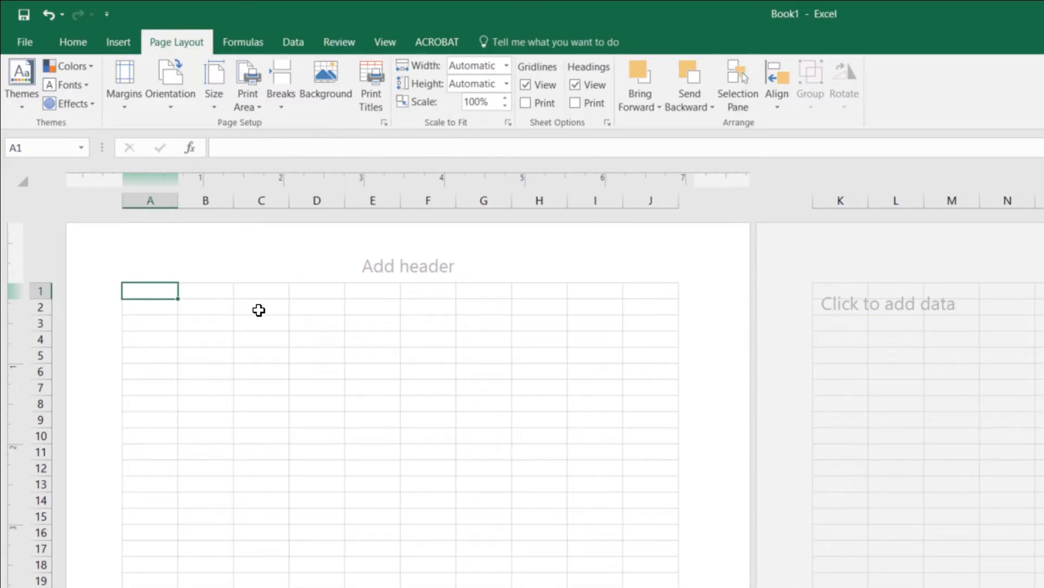
mouse_move(259, 294)
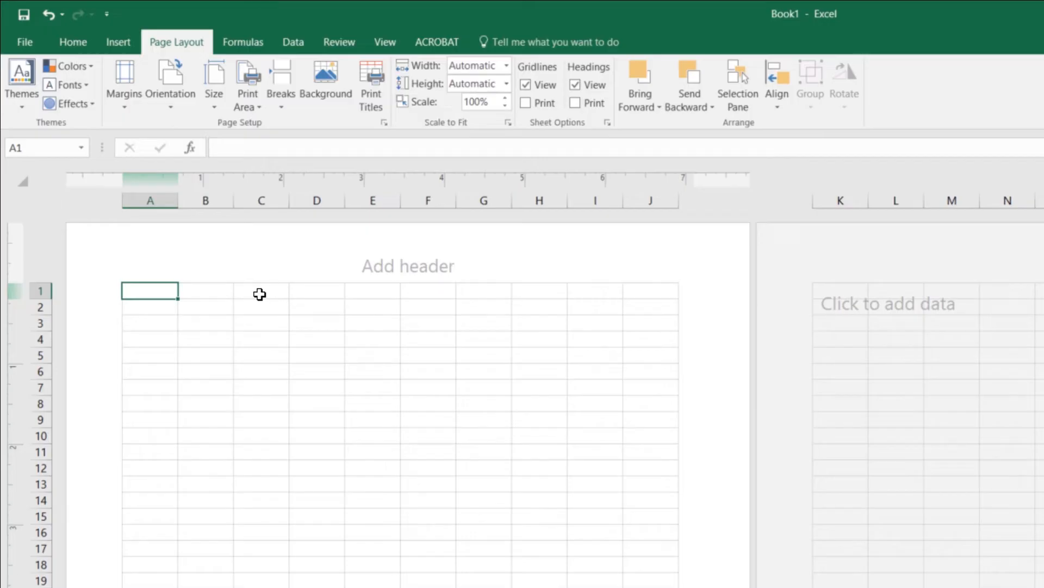
mouse_move(287, 288)
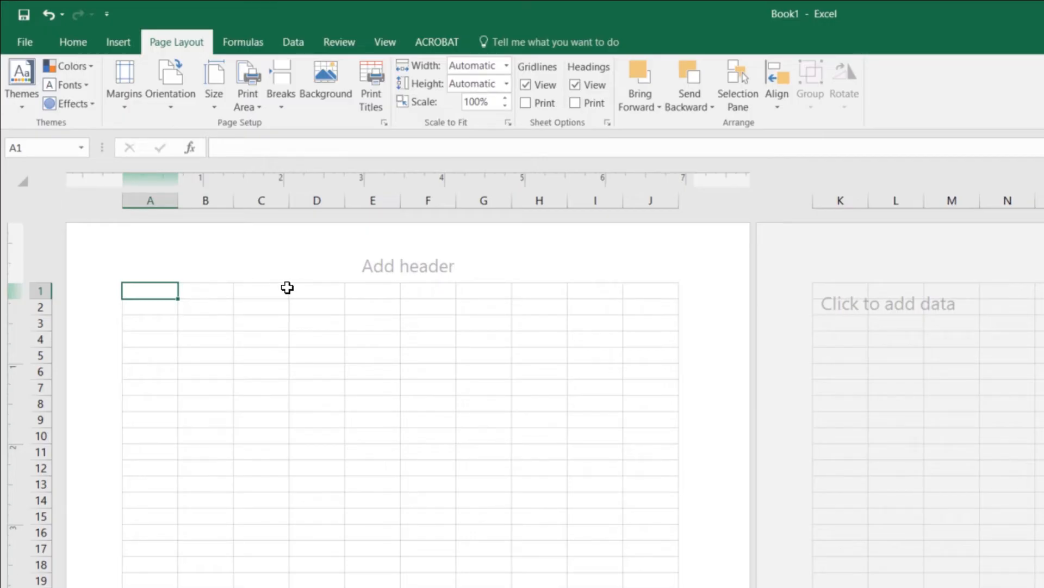
click(24, 41)
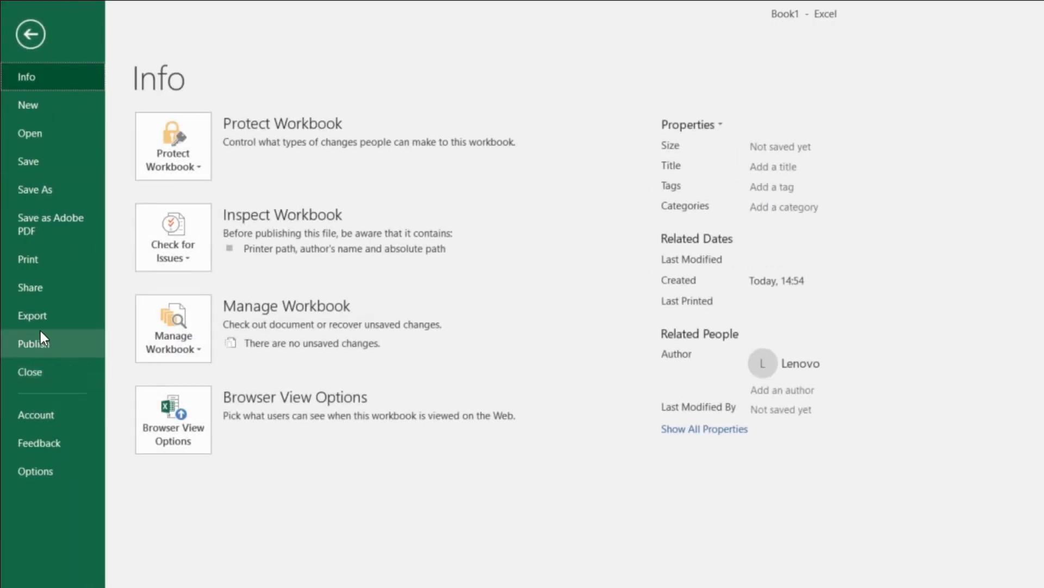
Set Ruler units to Inches in Excel's Advanced options, Display section
click(36, 471)
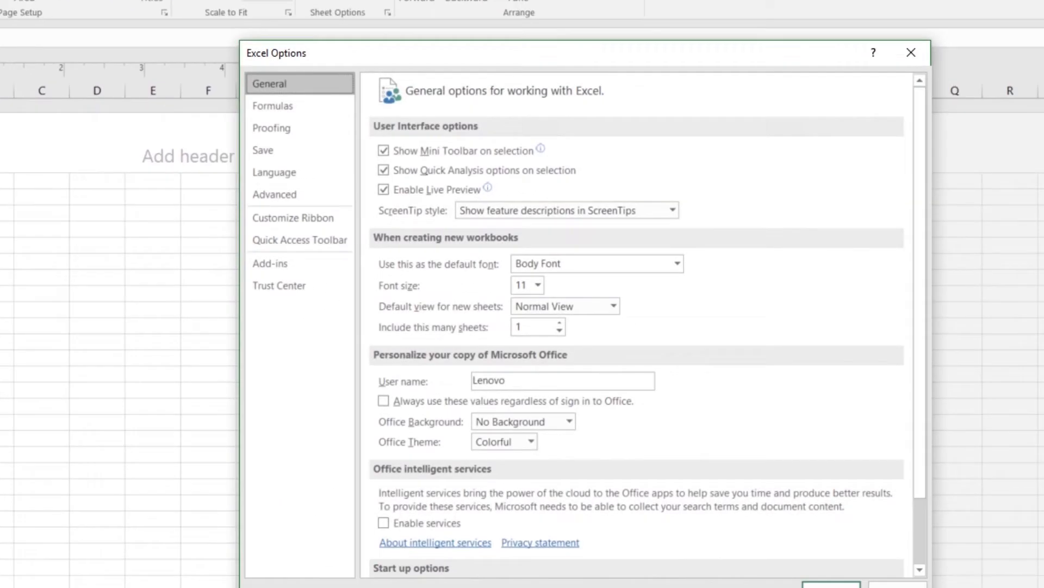
click(274, 194)
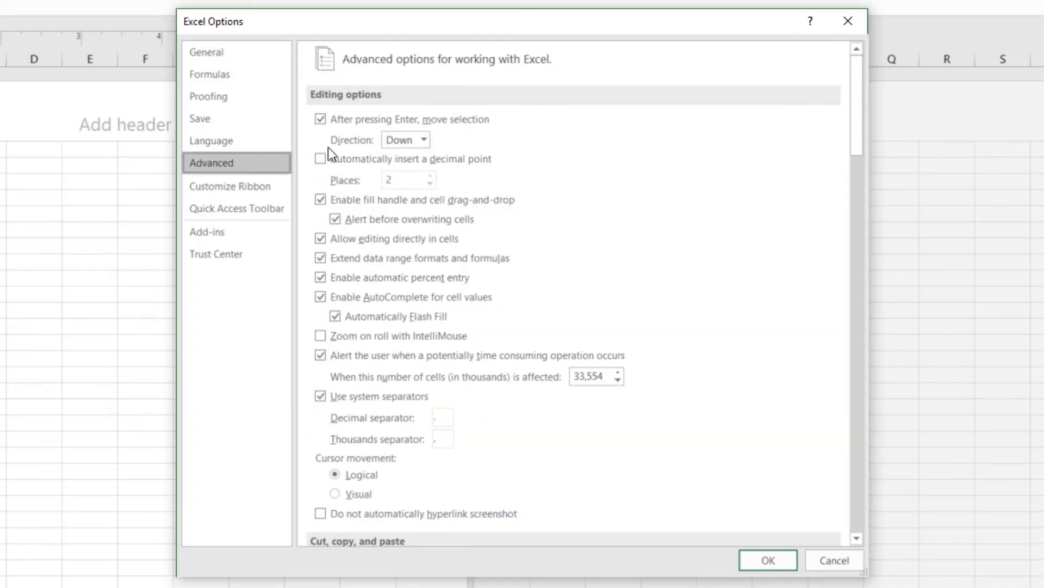
mouse_move(771, 154)
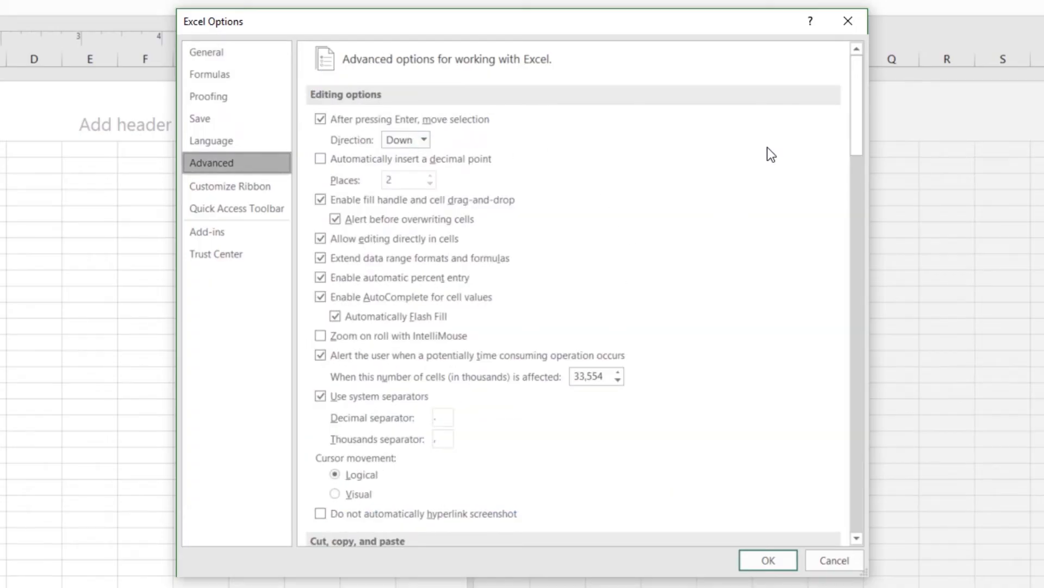
scroll(down, 3)
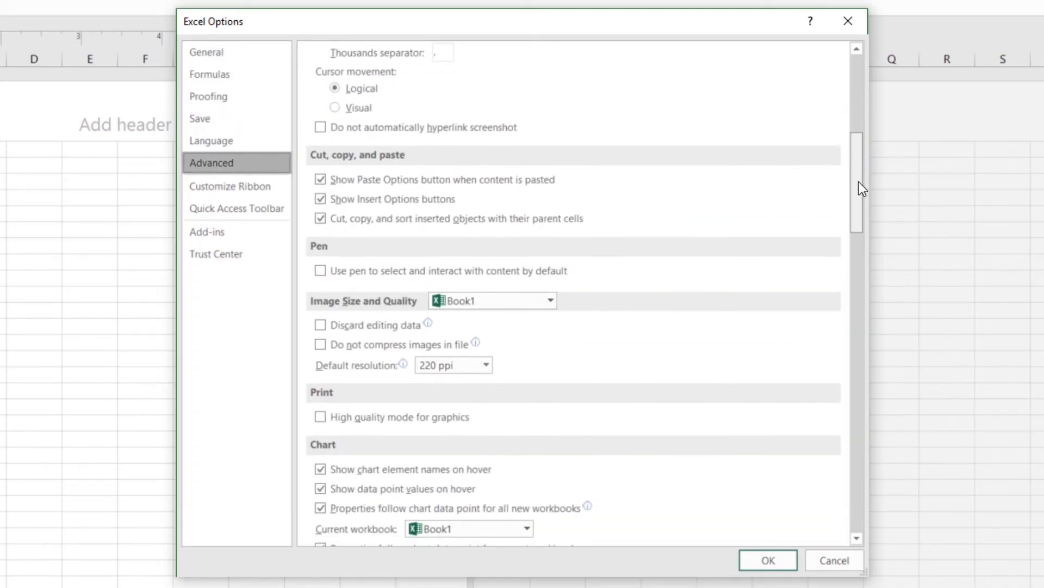
scroll(down, 3)
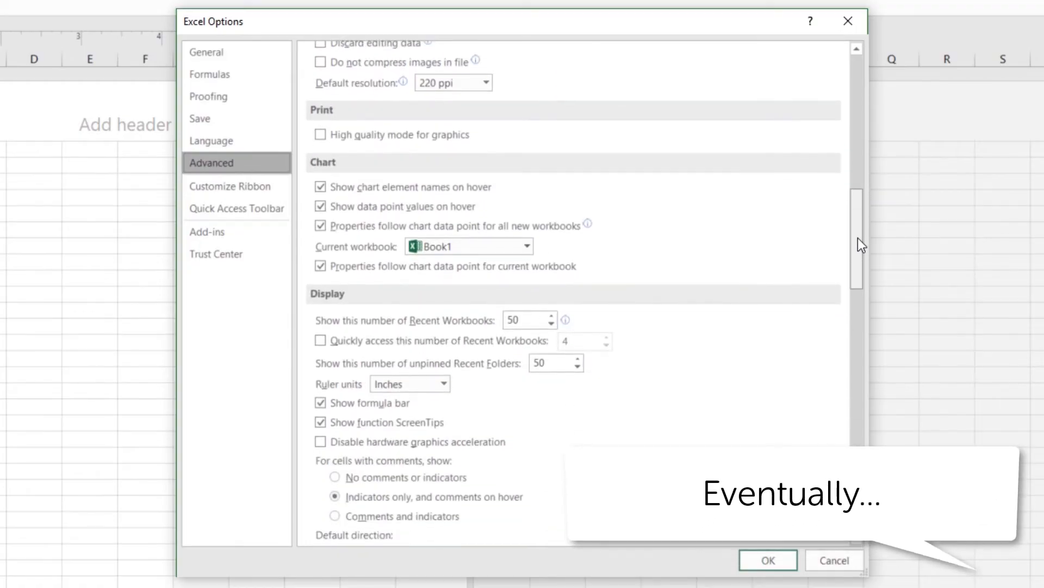
scroll(down, 3)
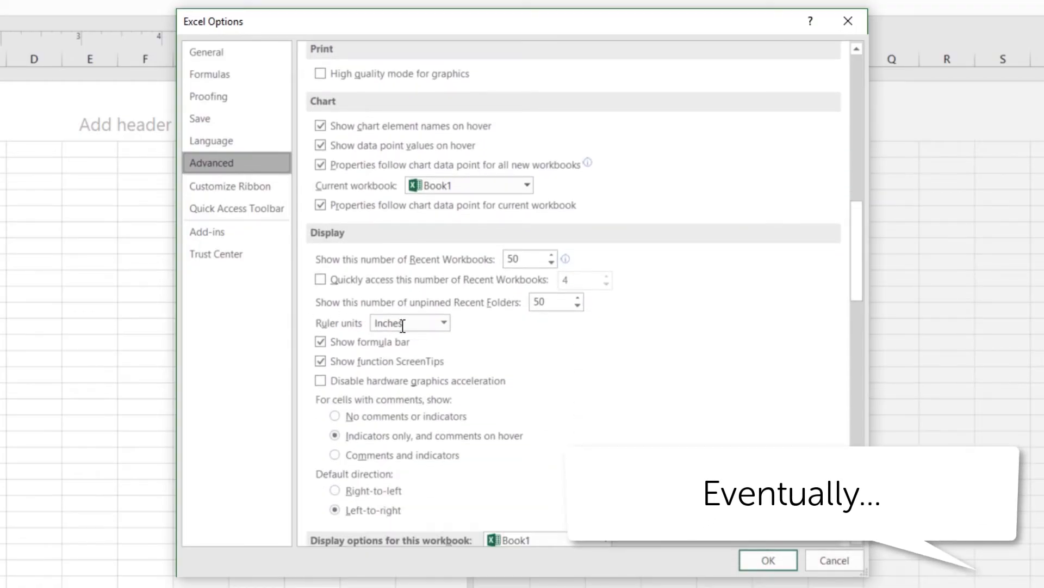
click(442, 323)
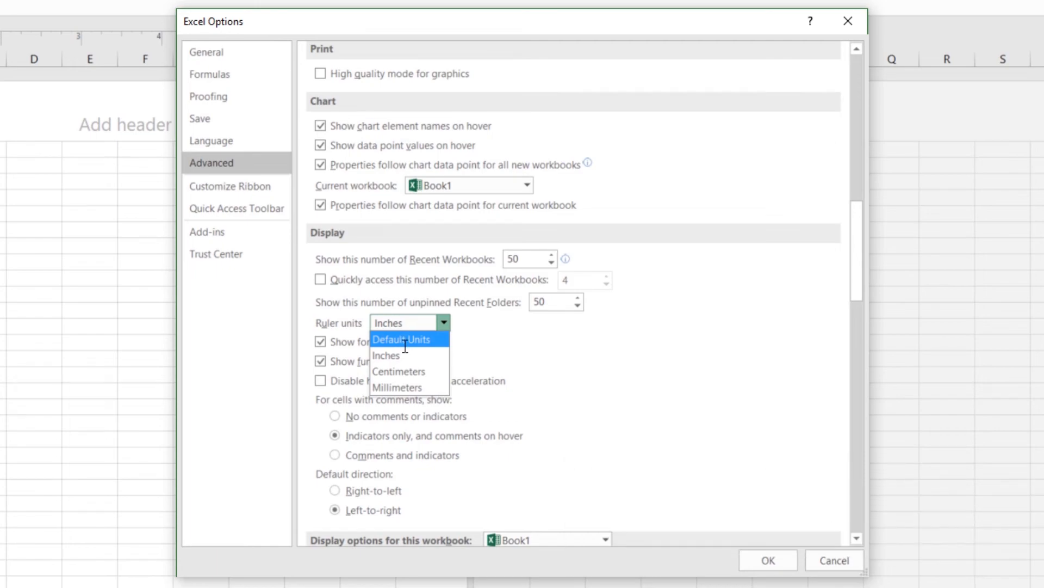
mouse_move(385, 356)
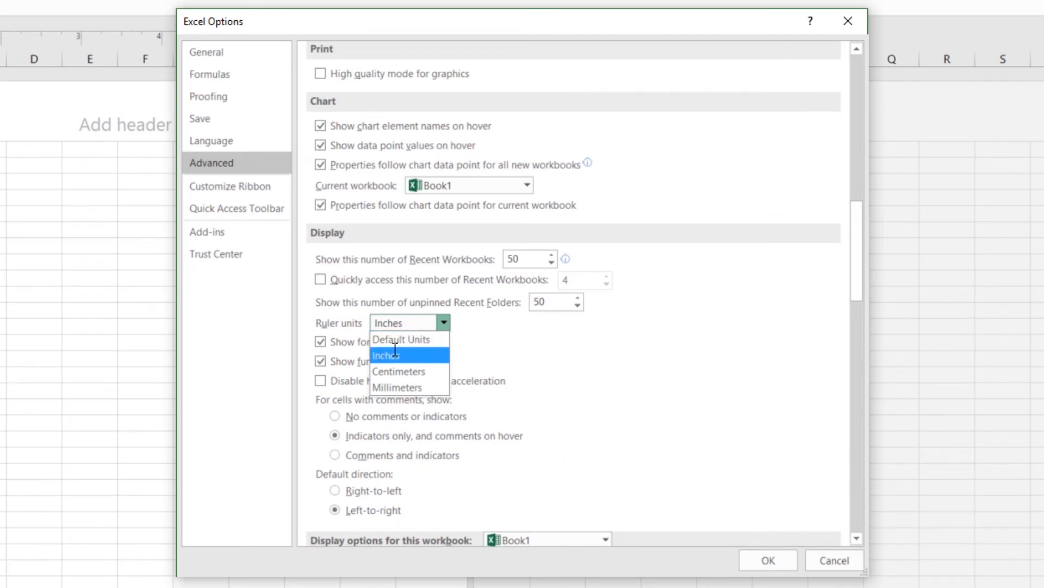
mouse_move(399, 371)
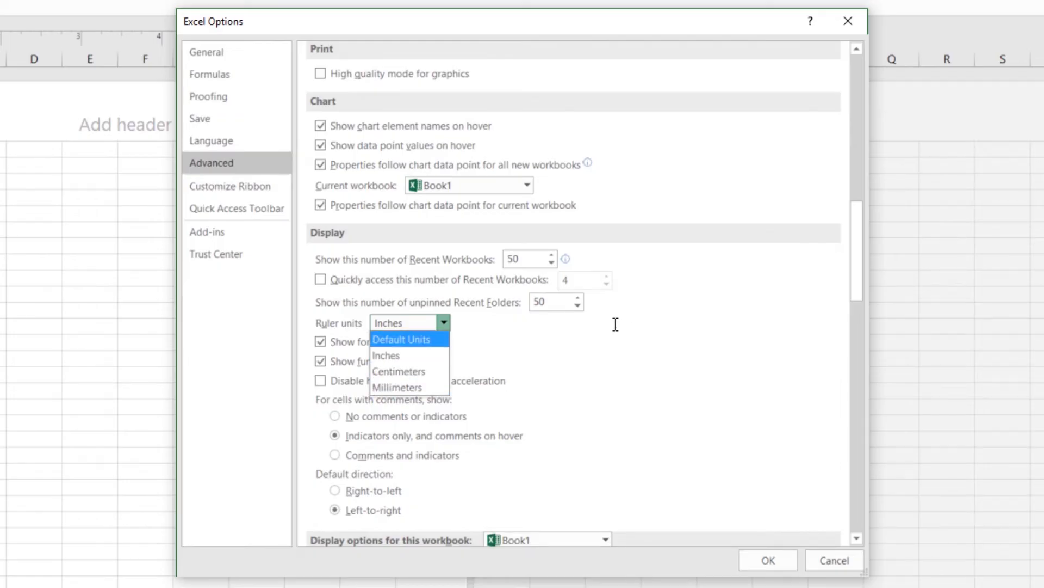
click(386, 356)
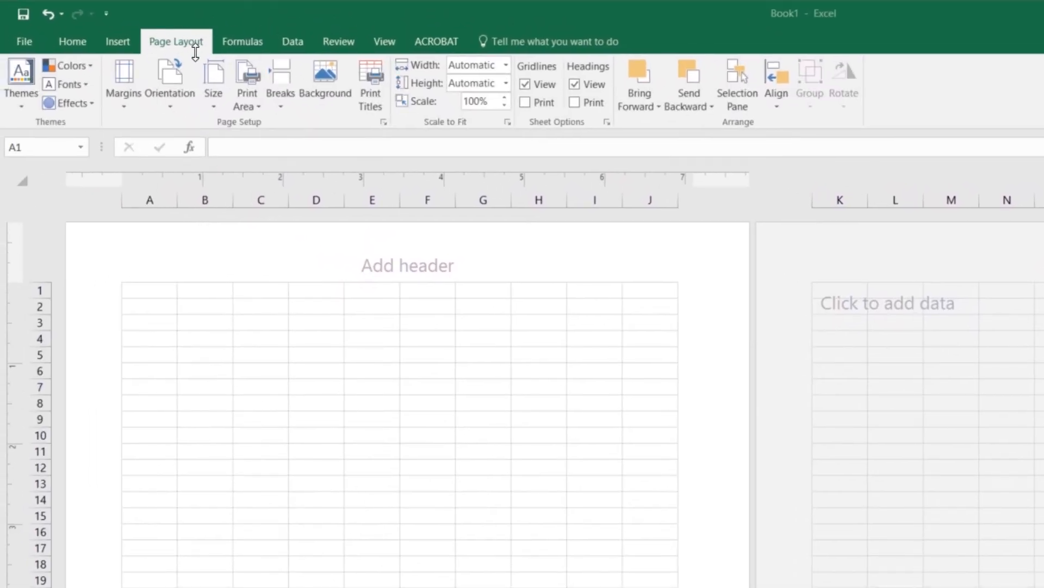
click(149, 289)
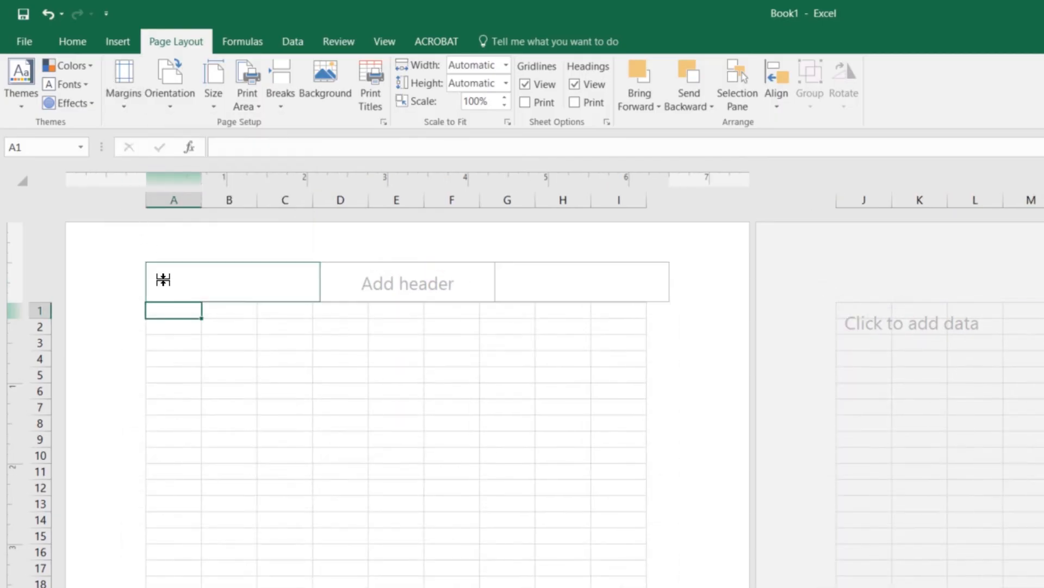
click(676, 407)
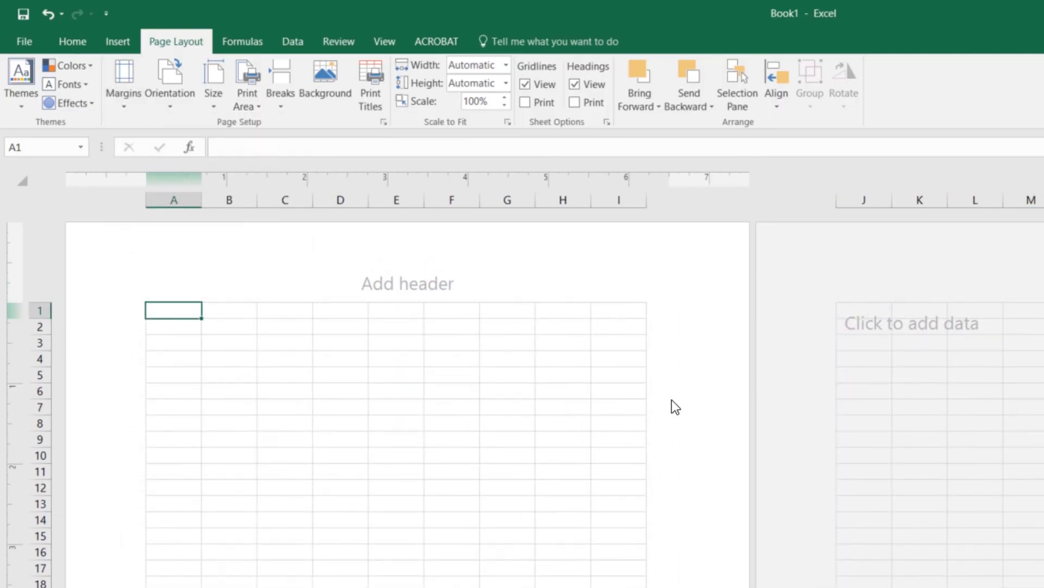
mouse_move(717, 389)
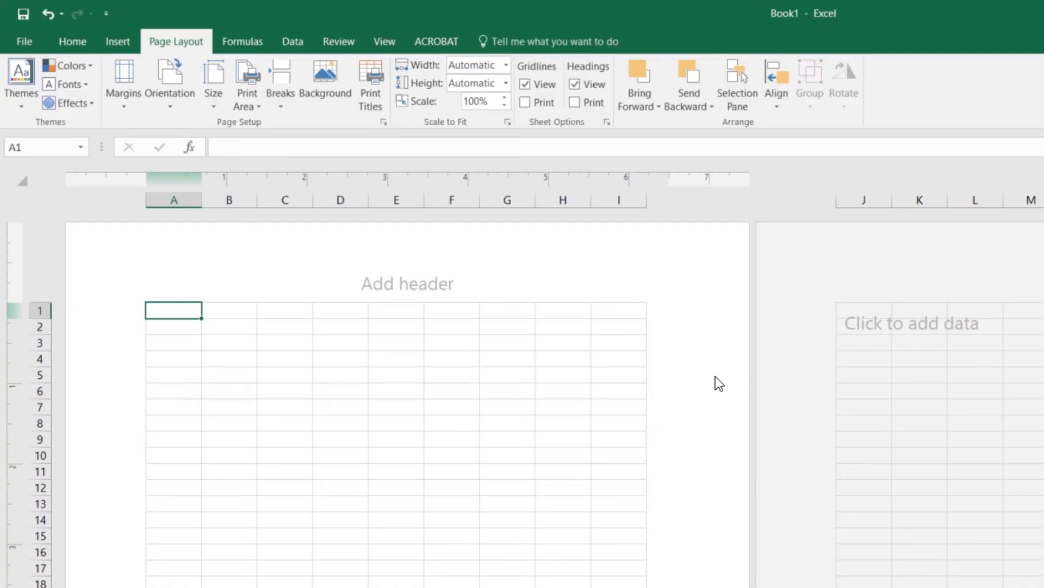
mouse_move(219, 321)
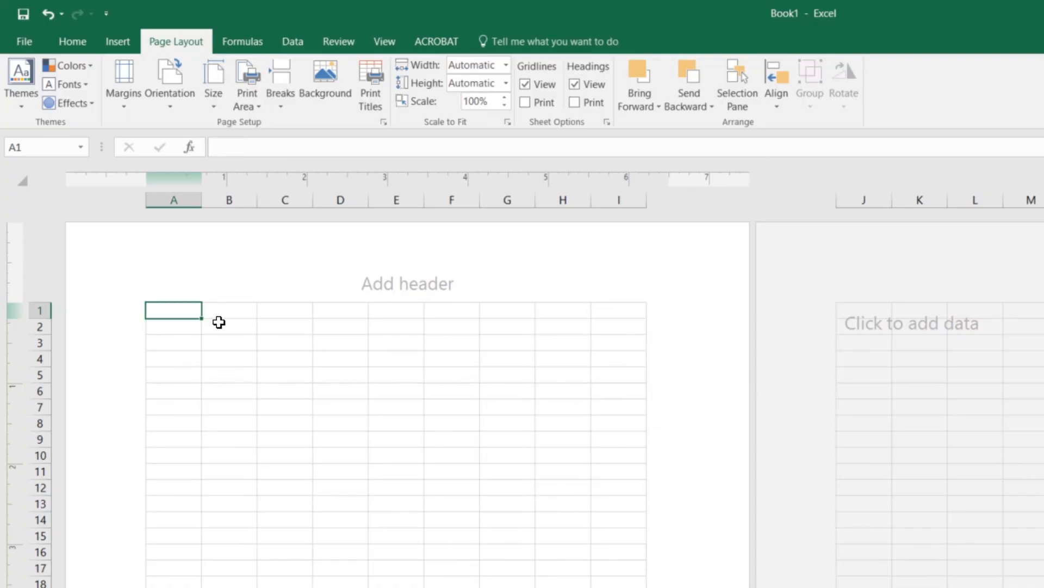